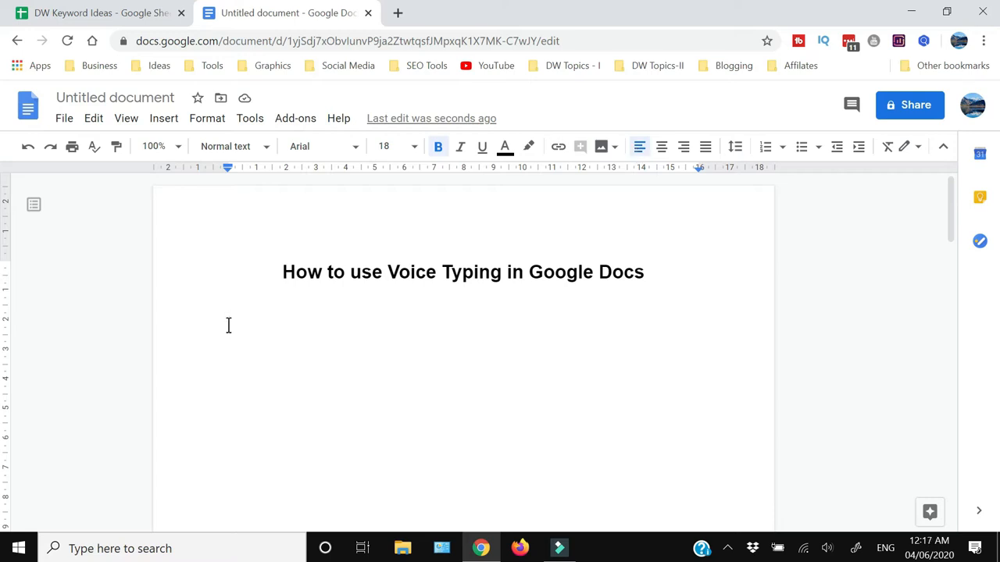
pyautogui.moveTo(272, 383)
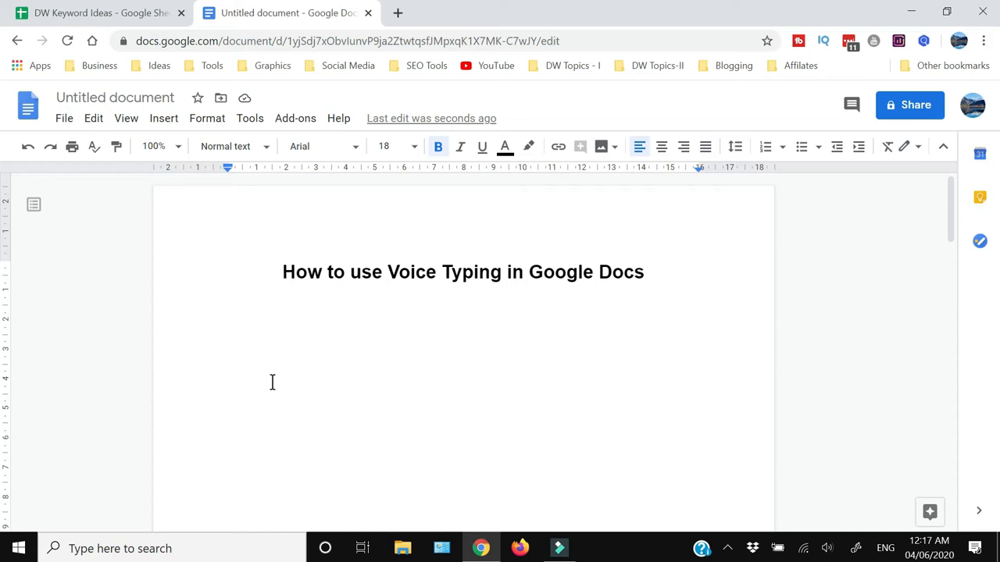
pyautogui.moveTo(250, 118)
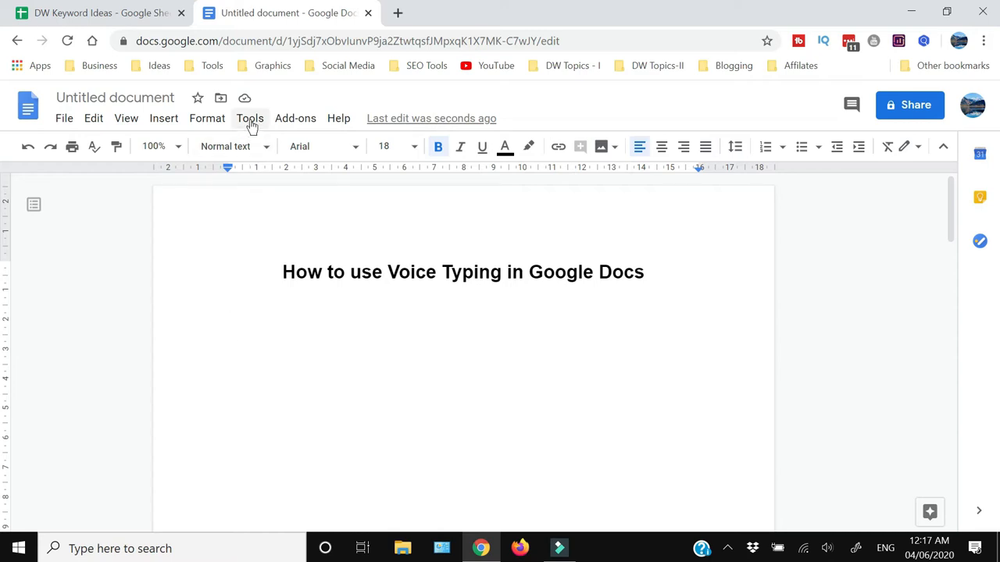
# - Open the Tools menu to reach the Voice typing option
pyautogui.click(250, 118)
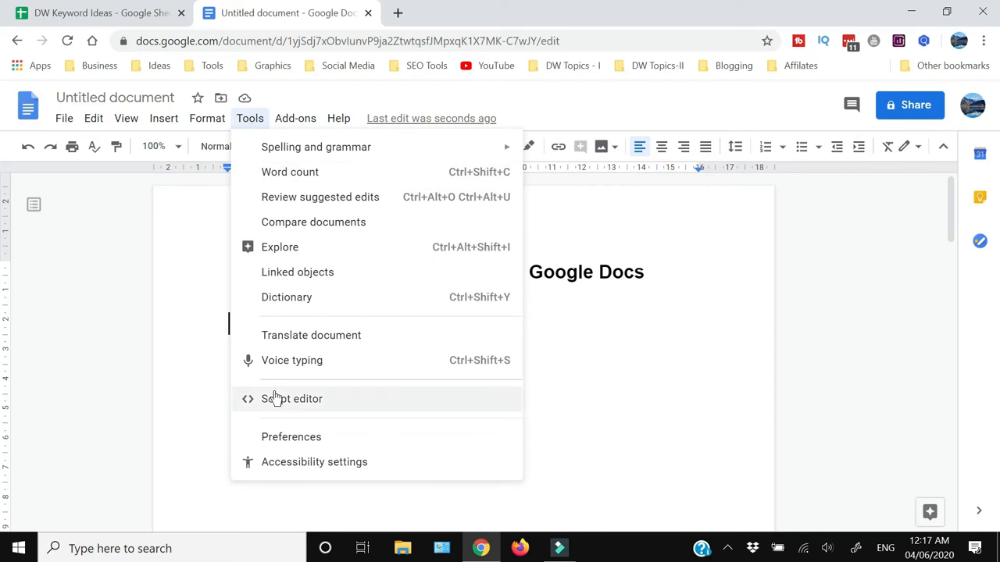
pyautogui.moveTo(307, 367)
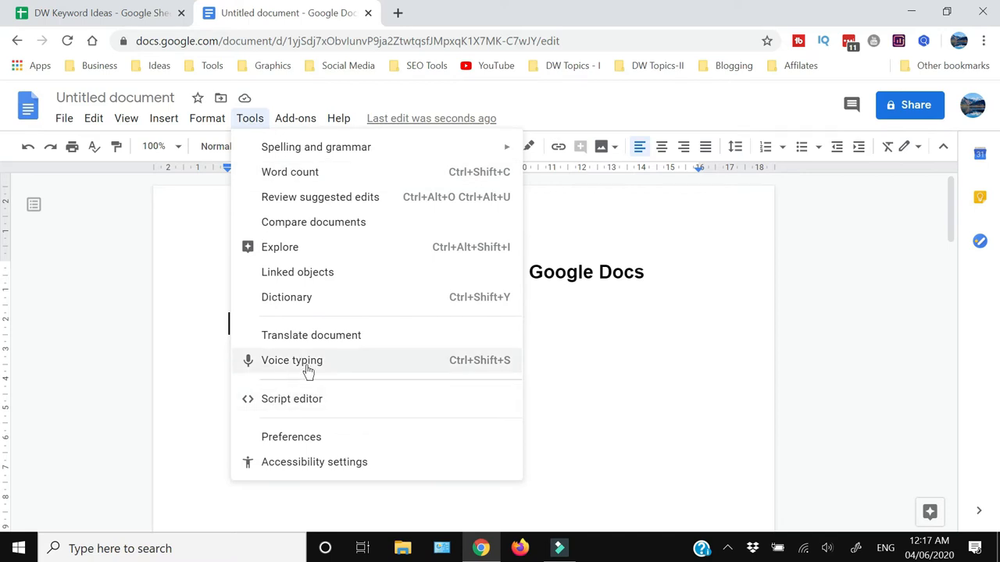
# - Turn on voice typing and browse the dictation languages, keeping English (UK)
pyautogui.click(291, 360)
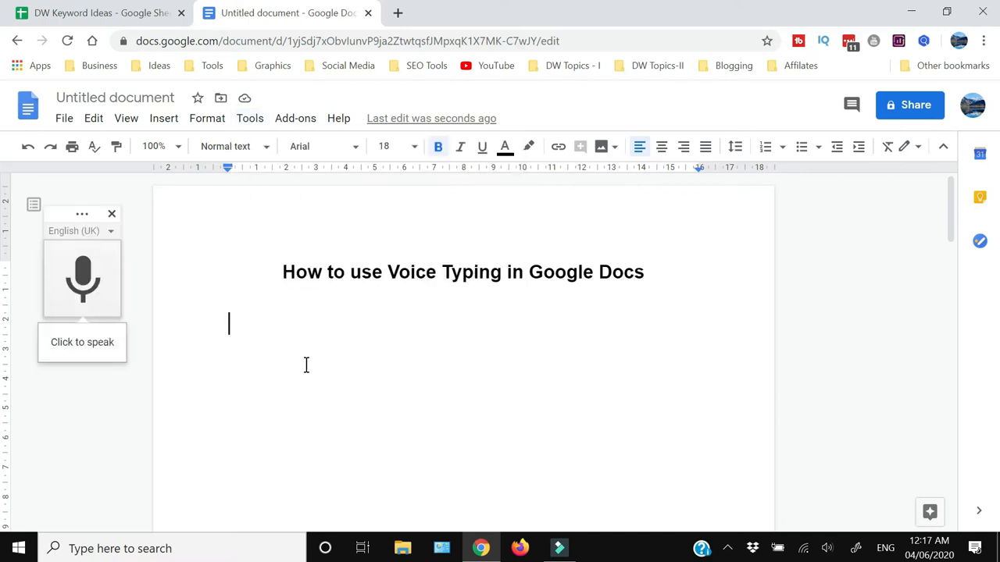
pyautogui.moveTo(82, 279)
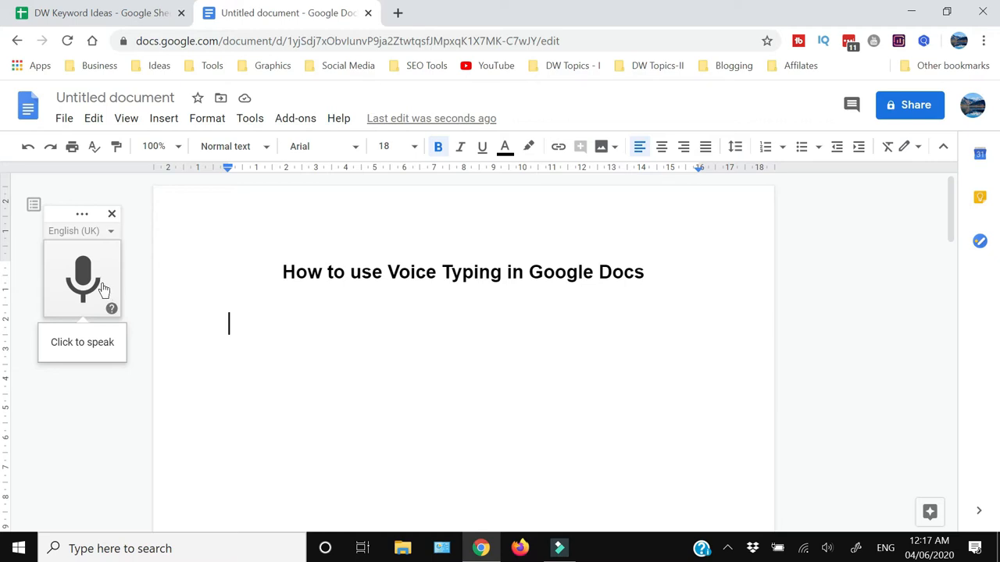
pyautogui.moveTo(90, 242)
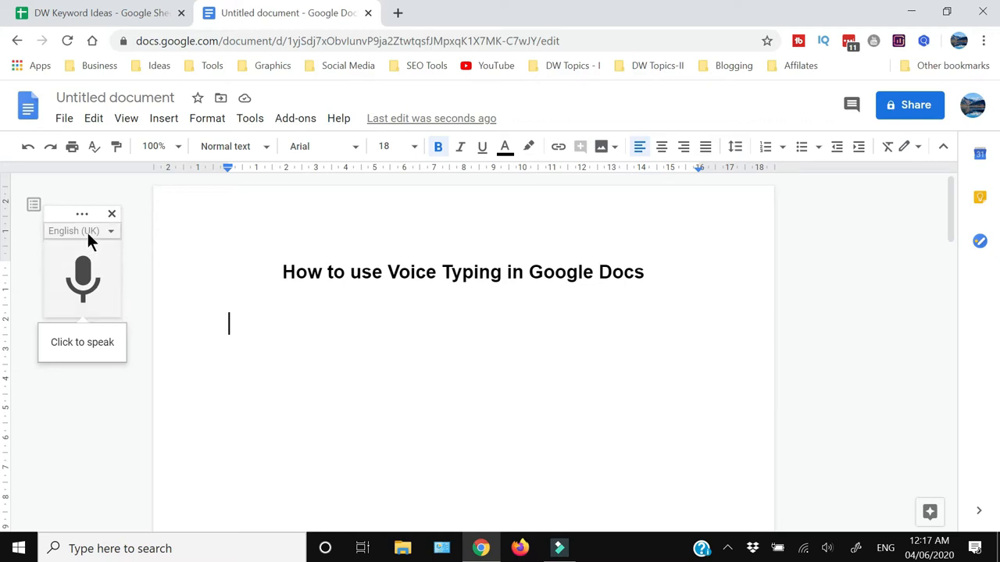
pyautogui.click(81, 231)
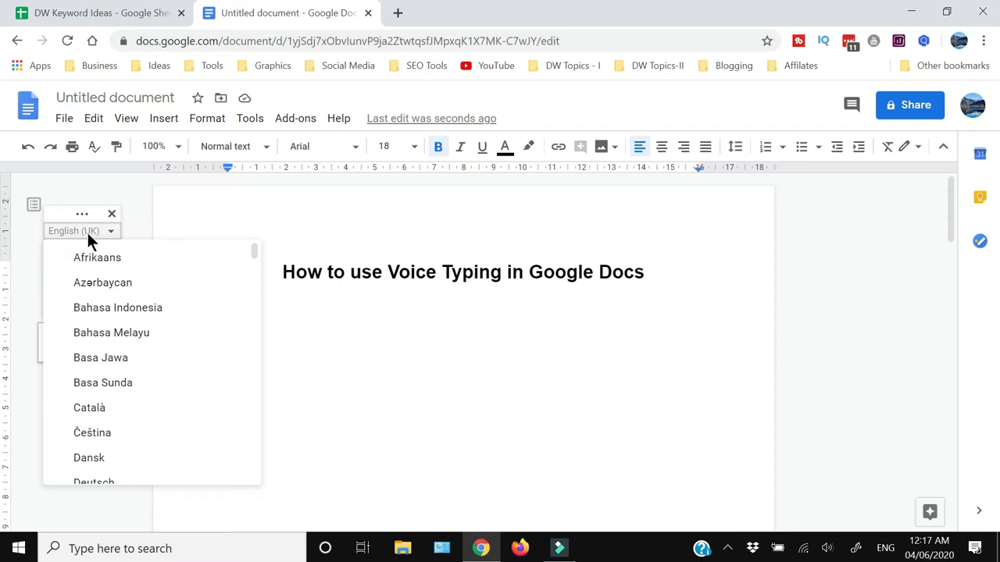
pyautogui.scroll(-3)
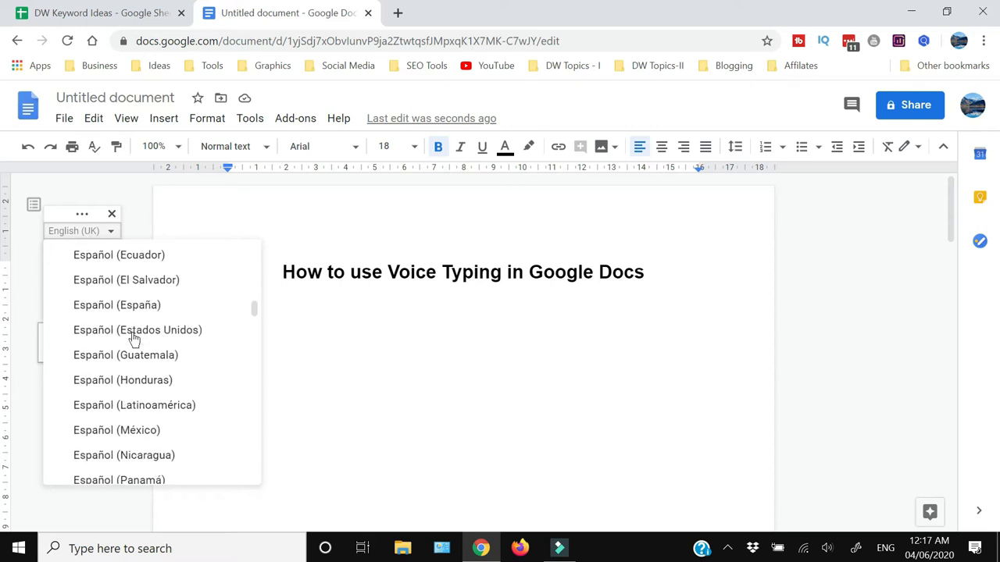
pyautogui.scroll(-3)
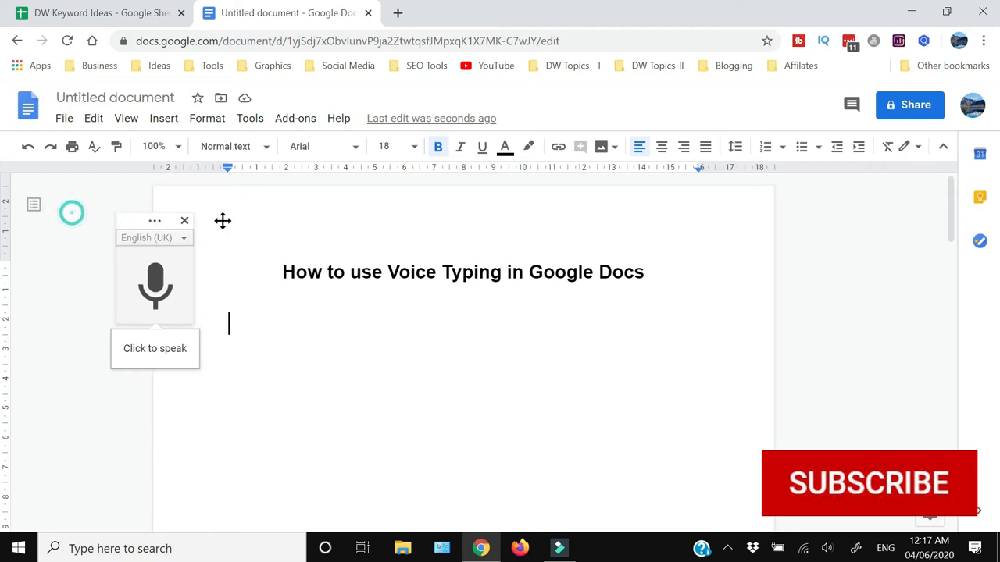
# - Move the voice typing widget lower and place the cursor on the line below the title
pyautogui.moveTo(155, 220); pyautogui.dragTo(58, 249)
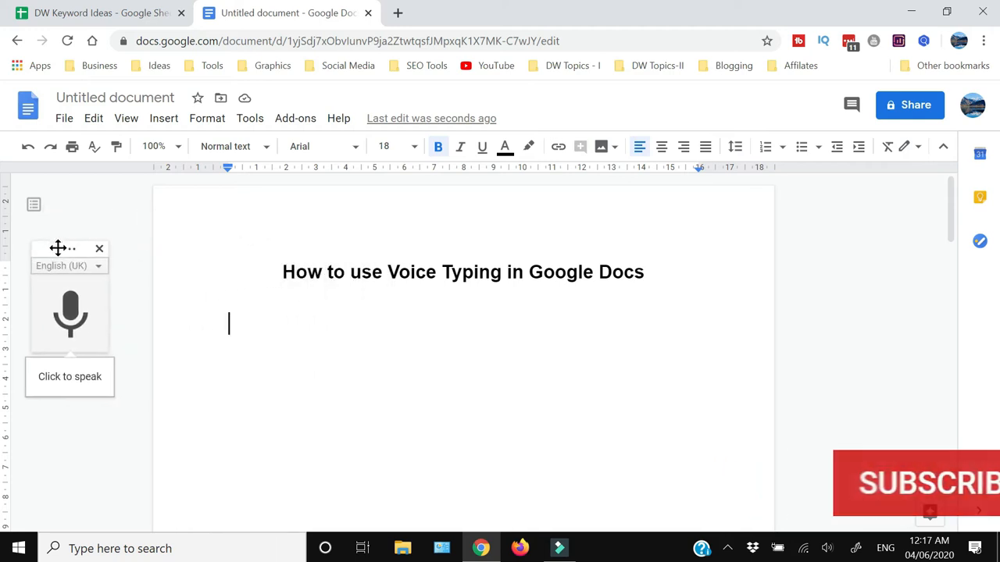
pyautogui.moveTo(236, 322)
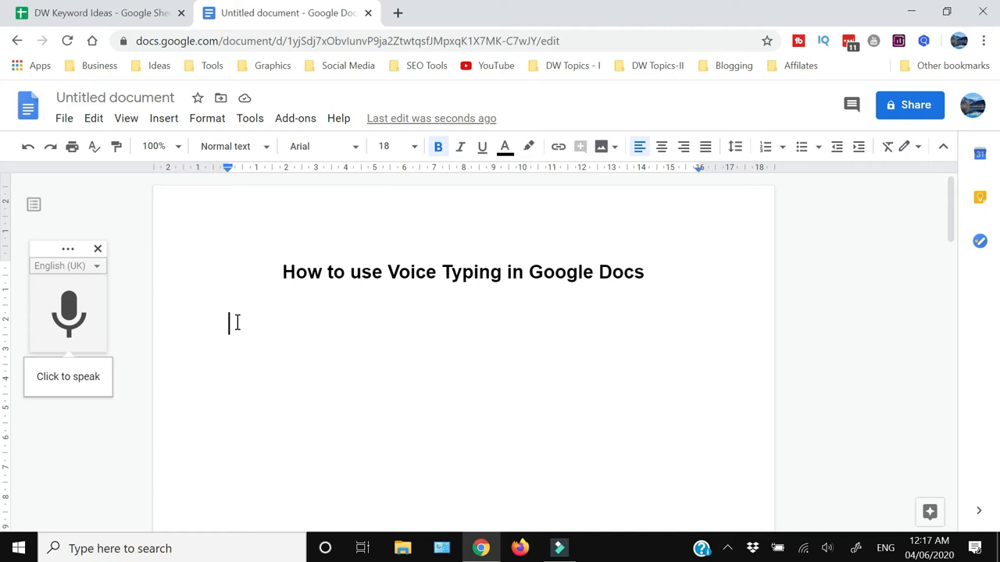
pyautogui.moveTo(70, 314)
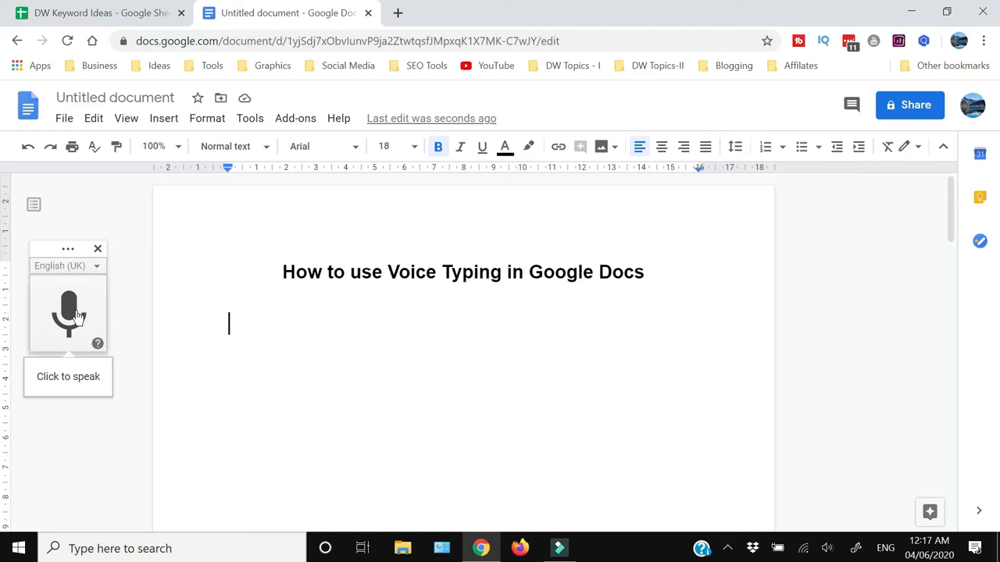
pyautogui.click(68, 313)
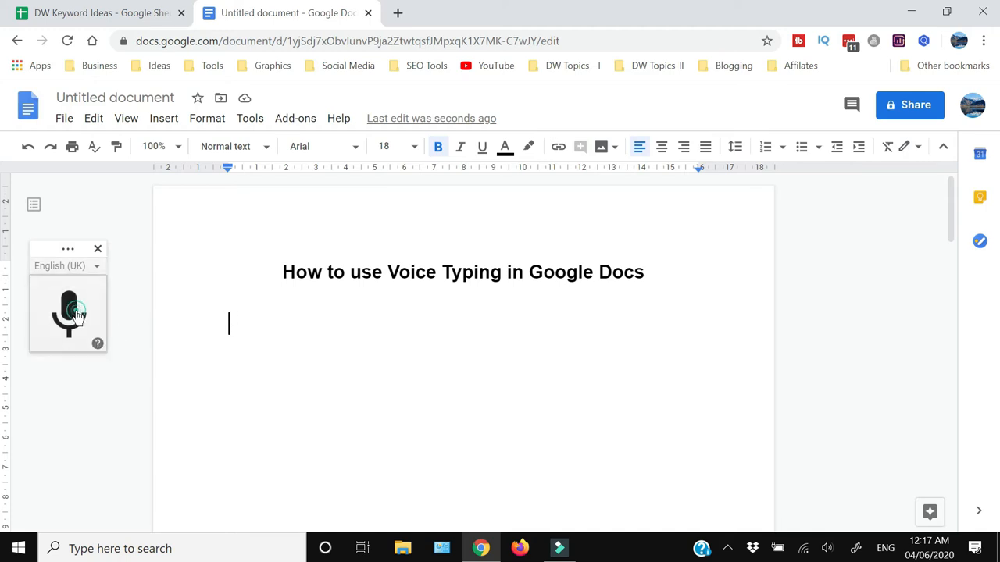
# - Start the microphone and dictate the paragraph's opening sentences
pyautogui.click(69, 312)
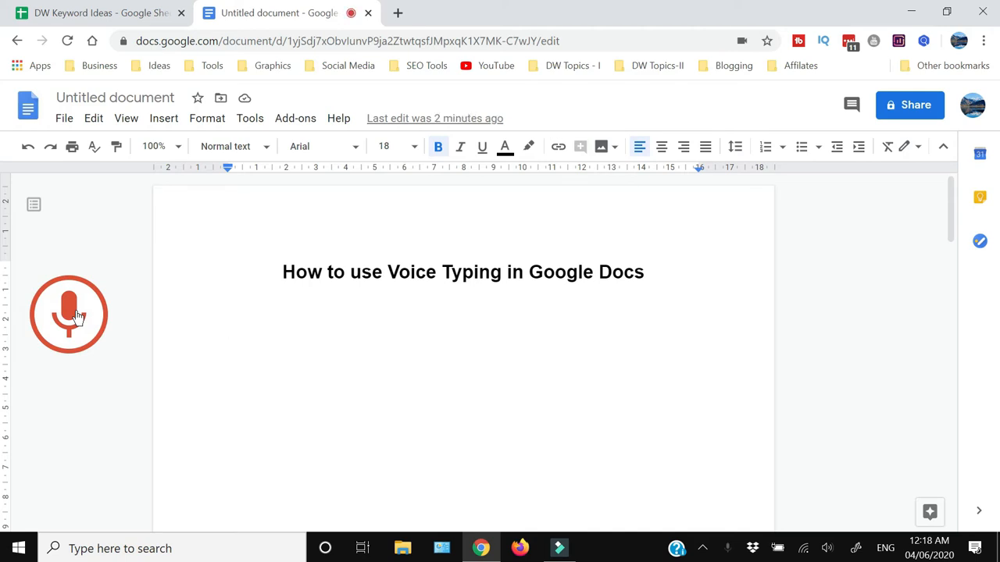
pyautogui.click(69, 314)
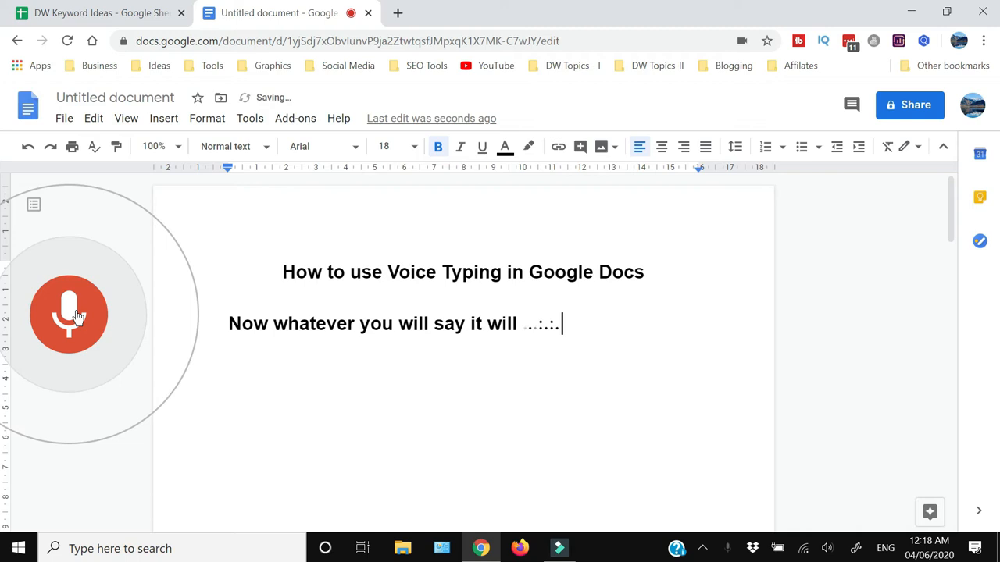
pyautogui.write('type that text')
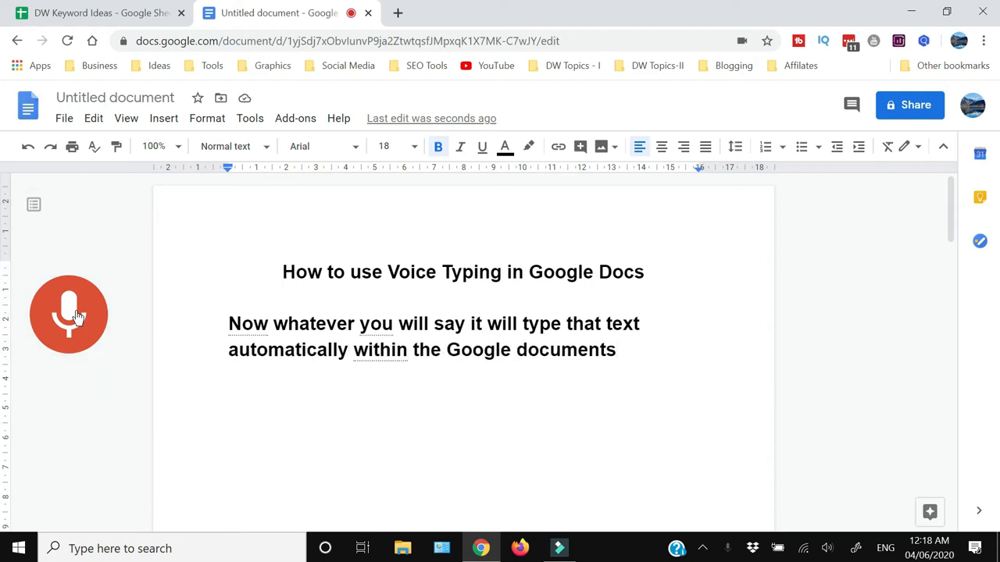
pyautogui.write('sir')
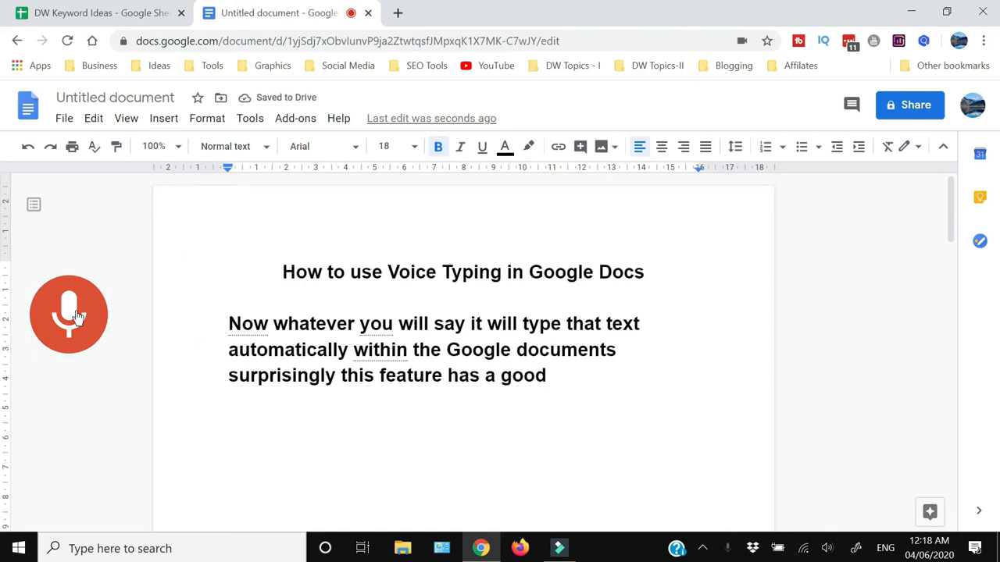
pyautogui.click(69, 314)
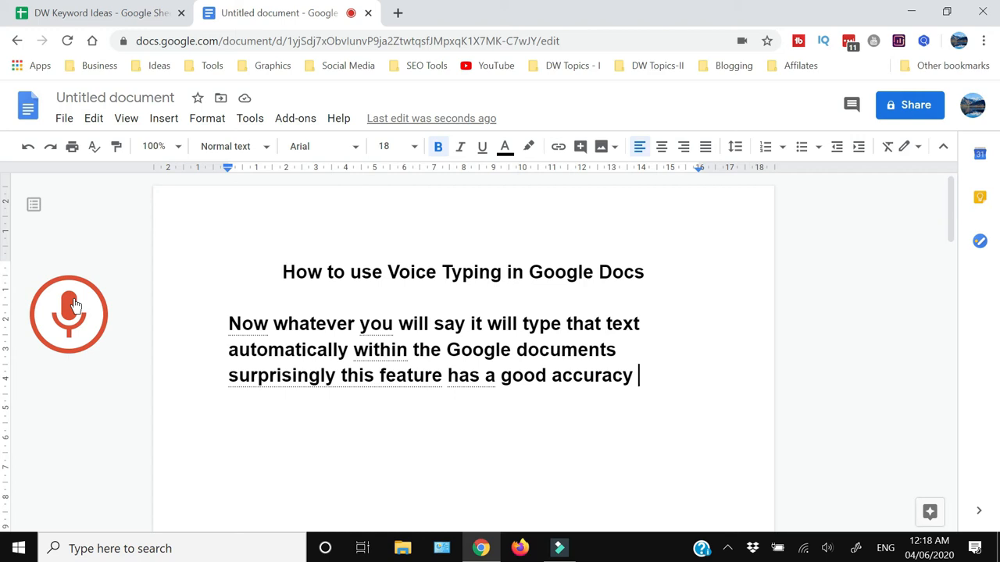
# - Dictate the rest about voice typing staying on long, ending 'how many mistakes it has made'
pyautogui.write('Unlike the Google keyboard on your mobile it this voice typing featu')
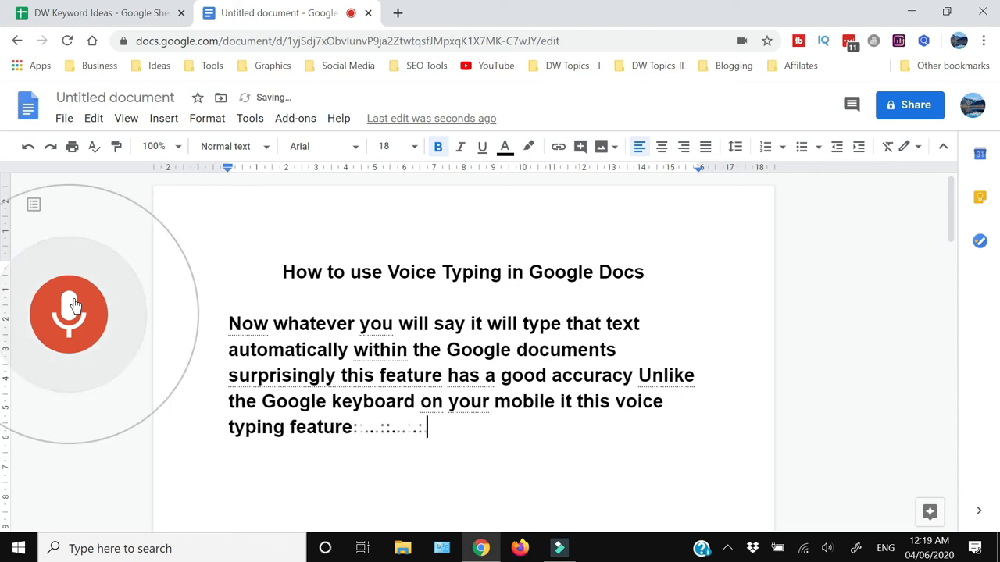
pyautogui.write('remains on for a very long time')
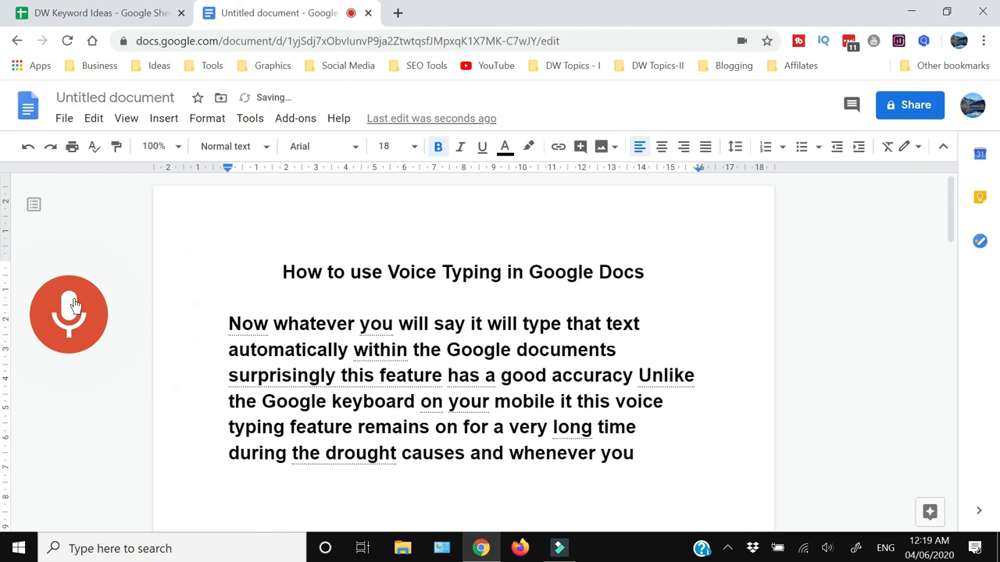
pyautogui.click(69, 314)
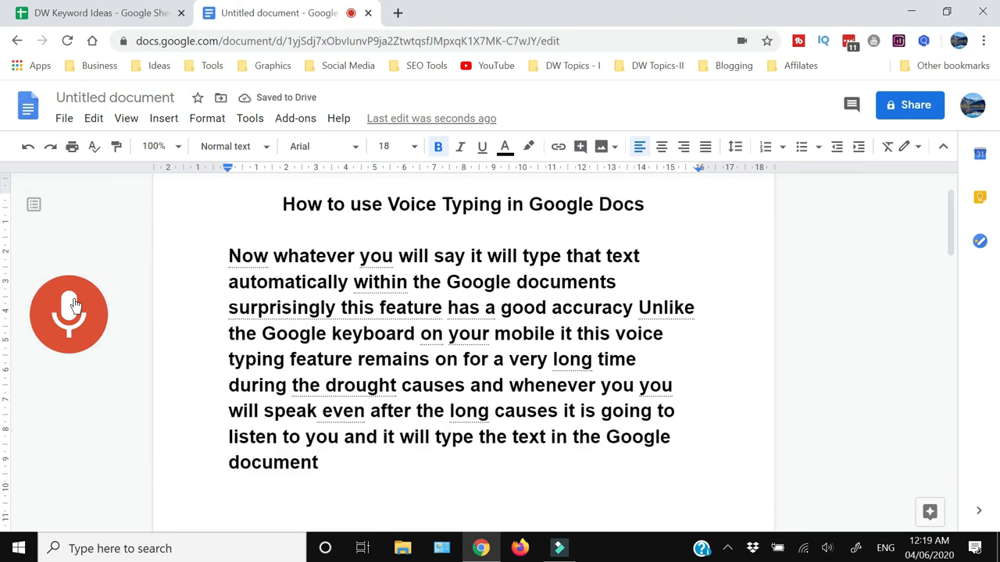
pyautogui.click(68, 314)
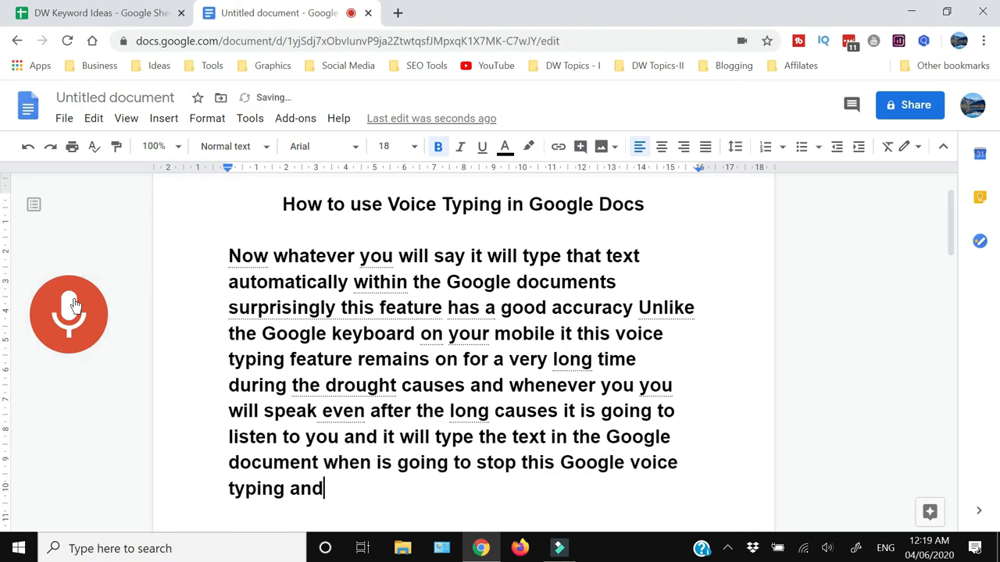
pyautogui.click(69, 314)
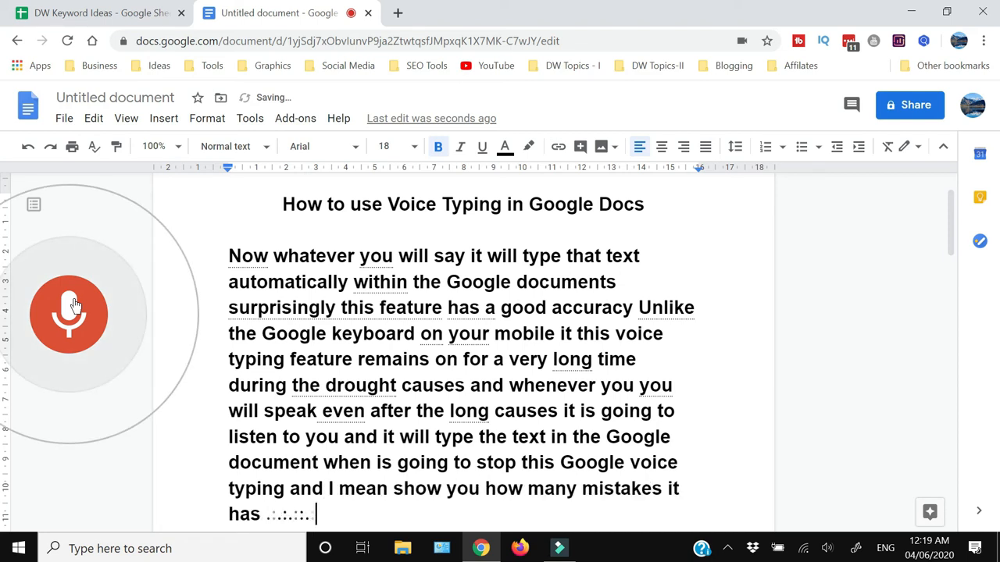
pyautogui.click(69, 314)
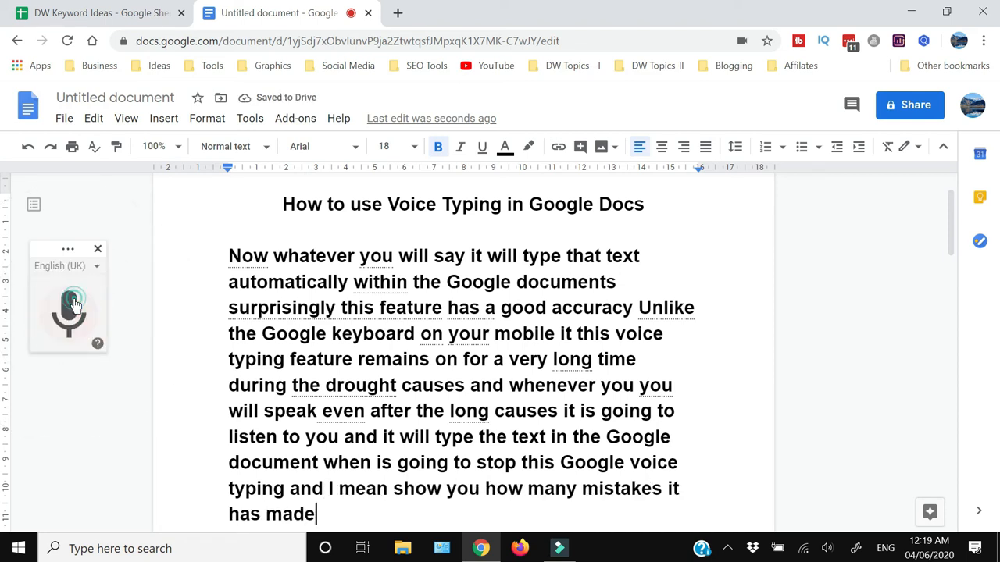
# - Stop the microphone and close the voice typing widget
pyautogui.click(68, 314)
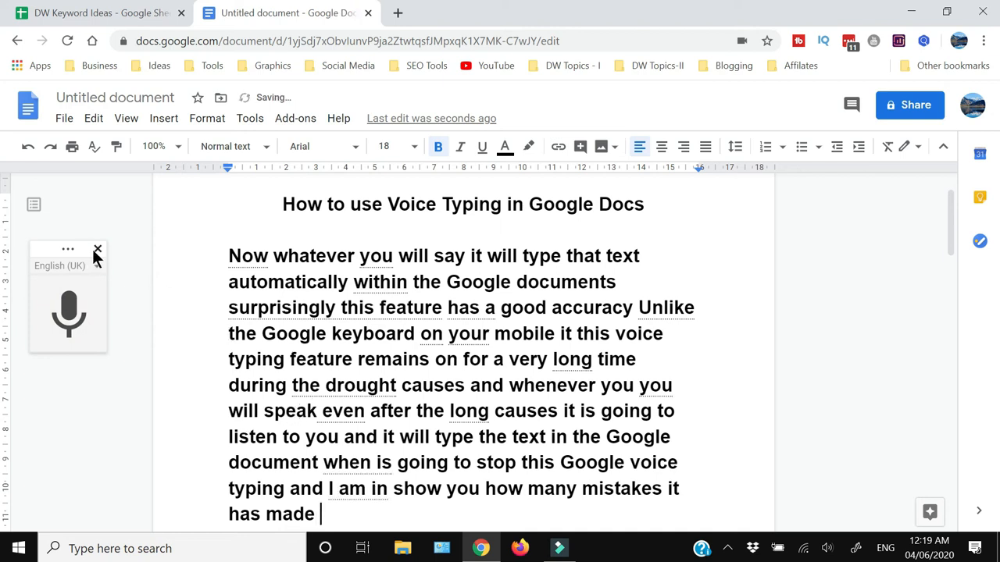
pyautogui.moveTo(143, 325)
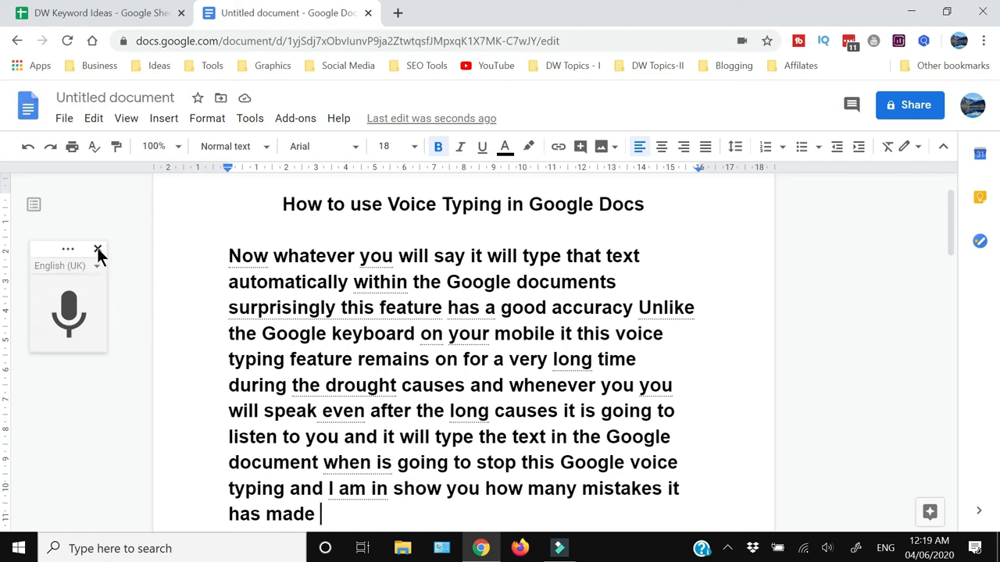
pyautogui.click(97, 250)
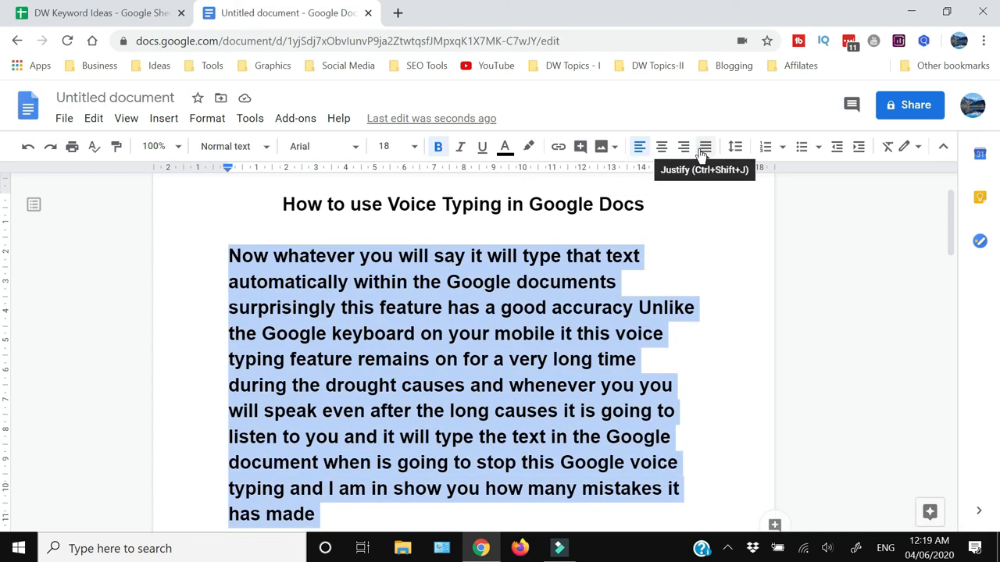
# - Justify the dictated paragraph and remove its bold formatting
pyautogui.click(706, 147)
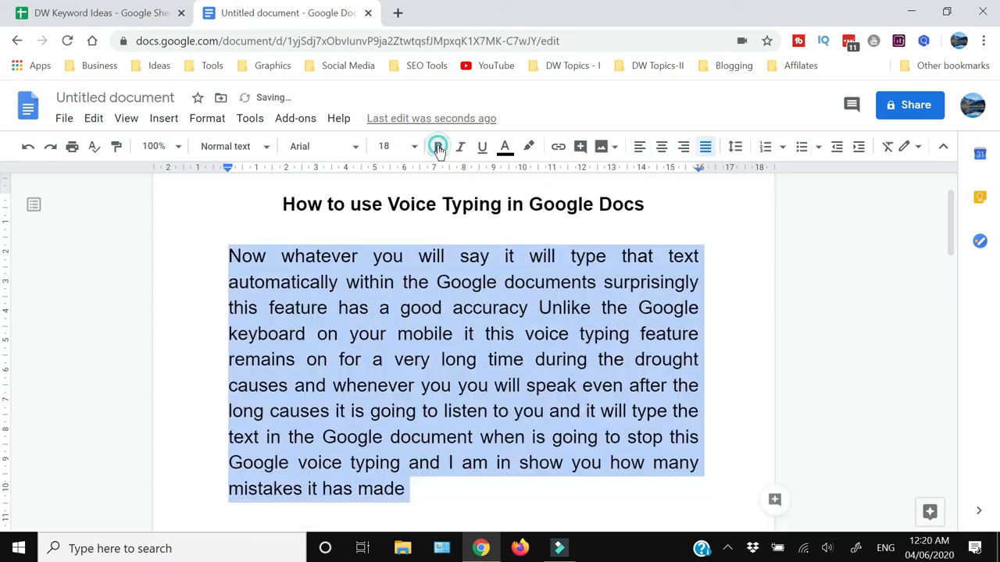